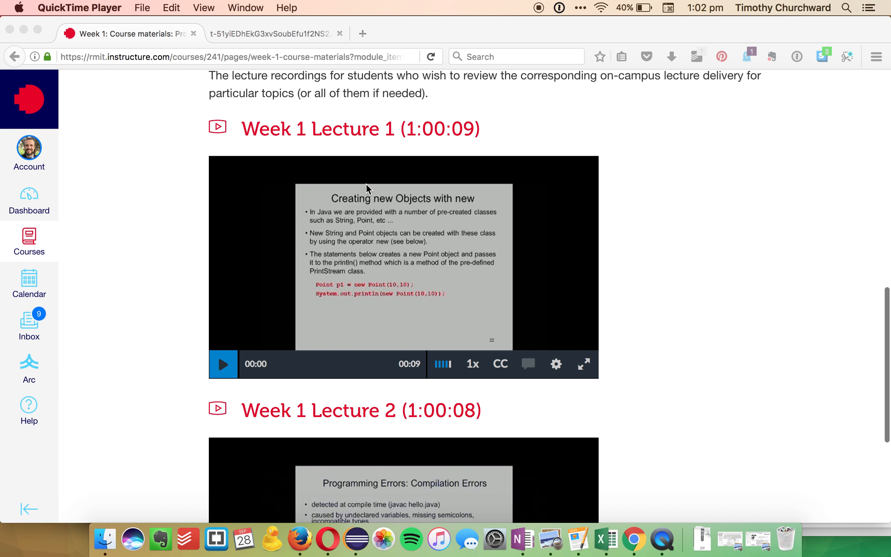
mouse_move(131, 173)
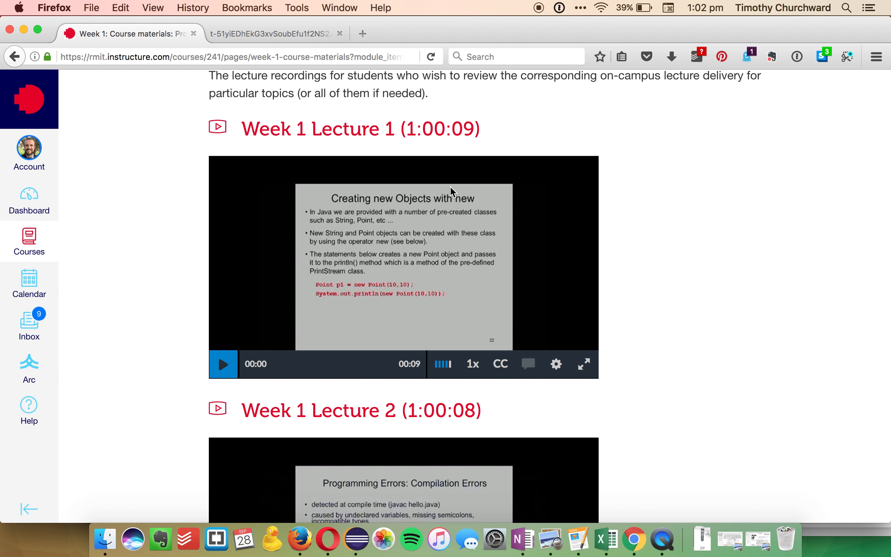
Step: Scroll to the Week 1 Lecture 1 video and inspect the element beside it
scroll("down", 3)
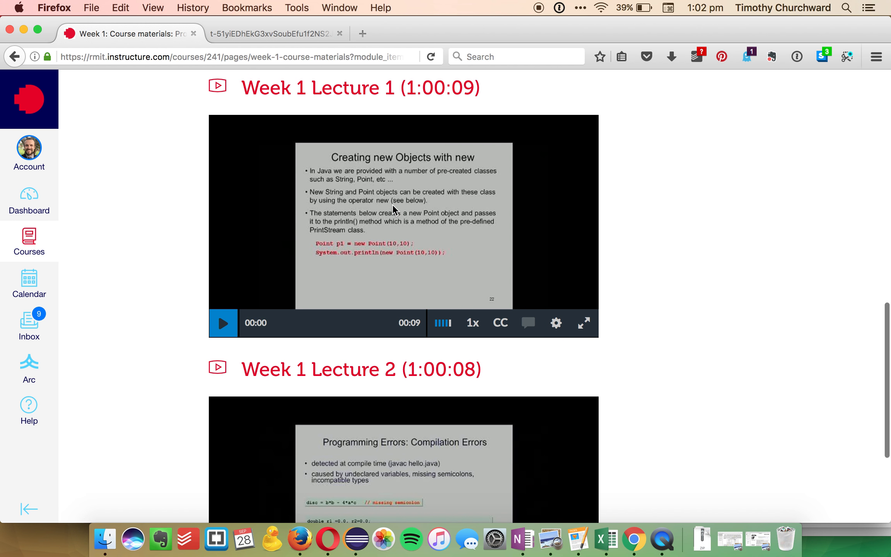
mouse_move(719, 233)
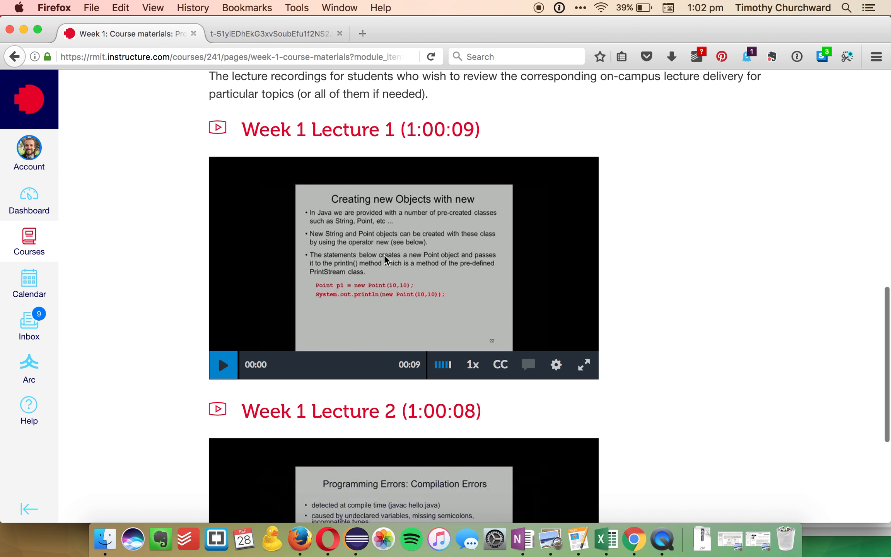
mouse_move(307, 254)
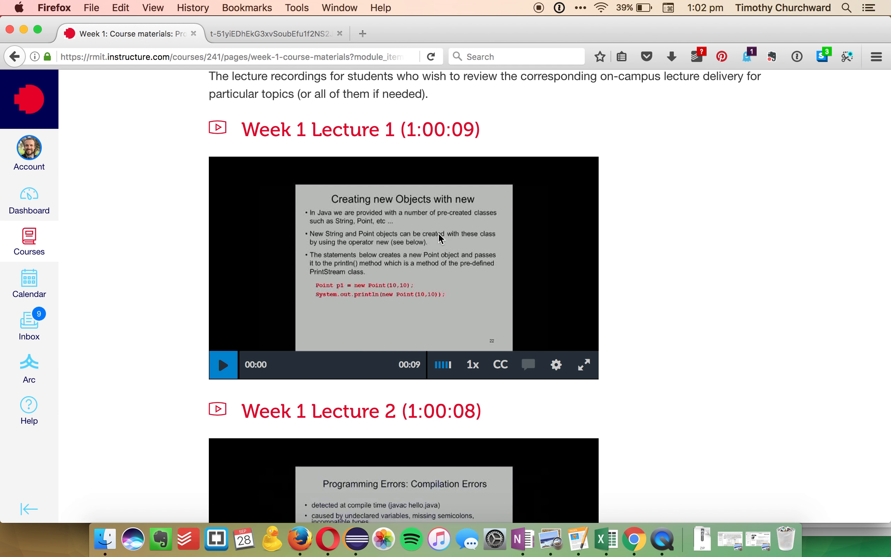
mouse_move(253, 147)
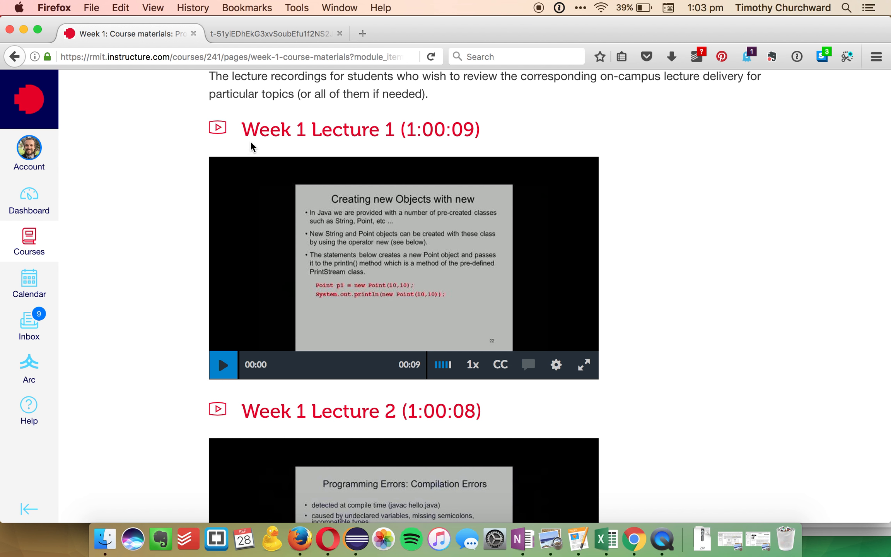
mouse_move(295, 255)
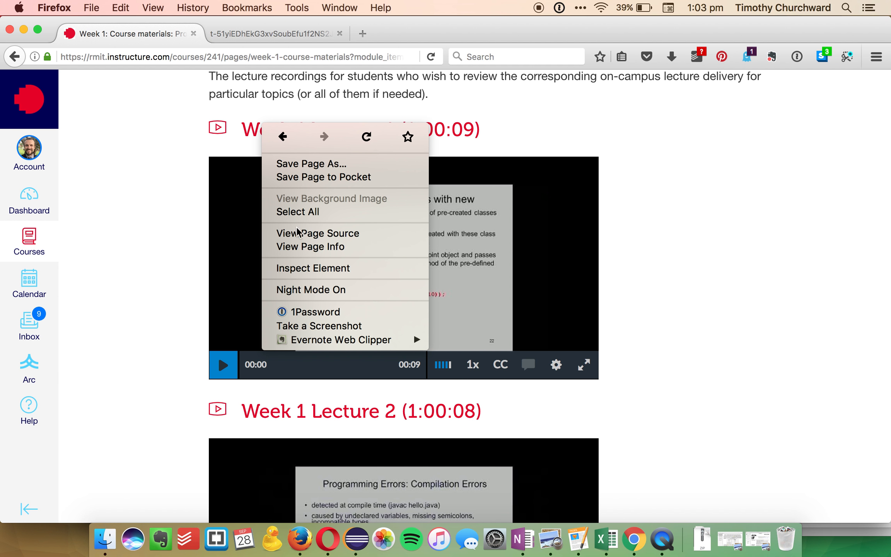
mouse_move(313, 269)
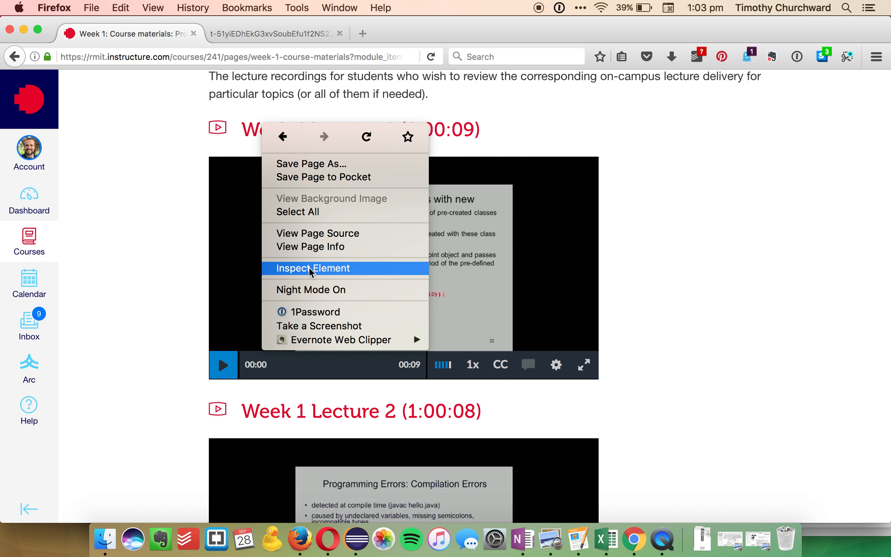
left_click(312, 269)
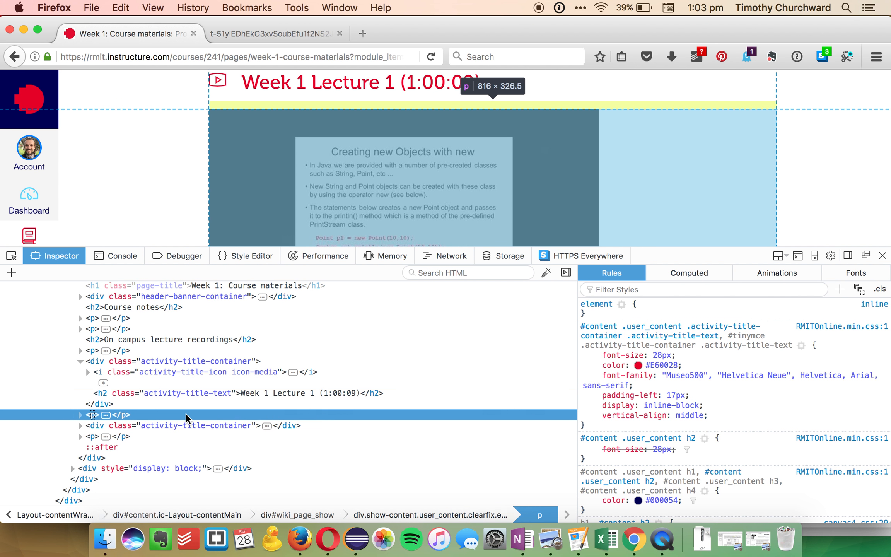
Step: Expand the video paragraph, its iframe, #document and html nodes in the Inspector
left_click(81, 415)
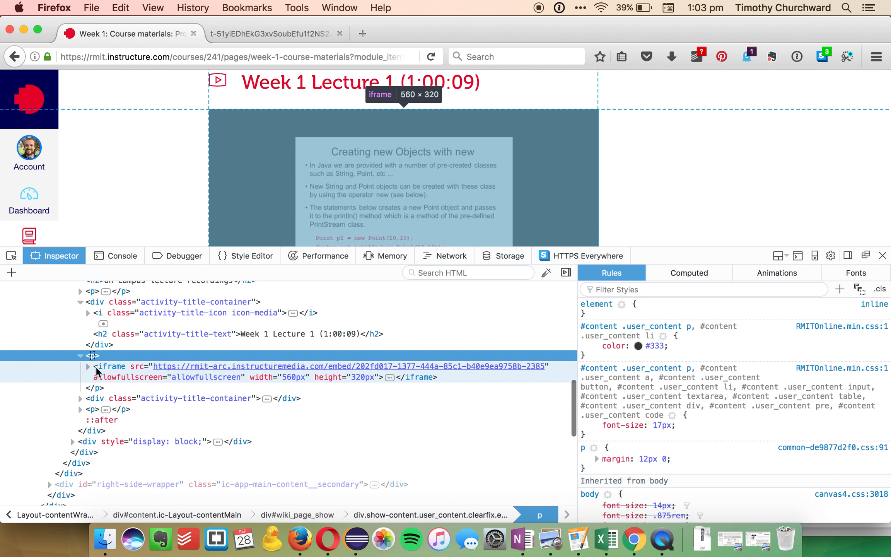
left_click(111, 366)
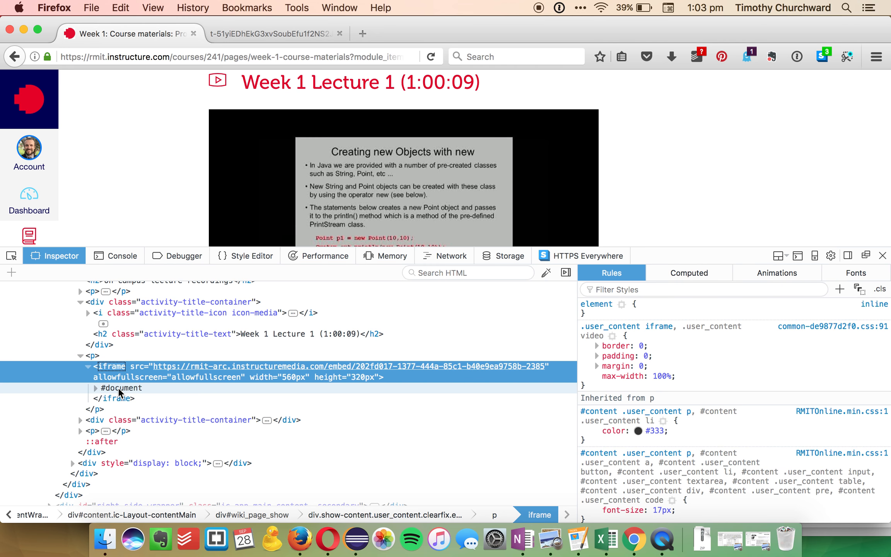
left_click(95, 387)
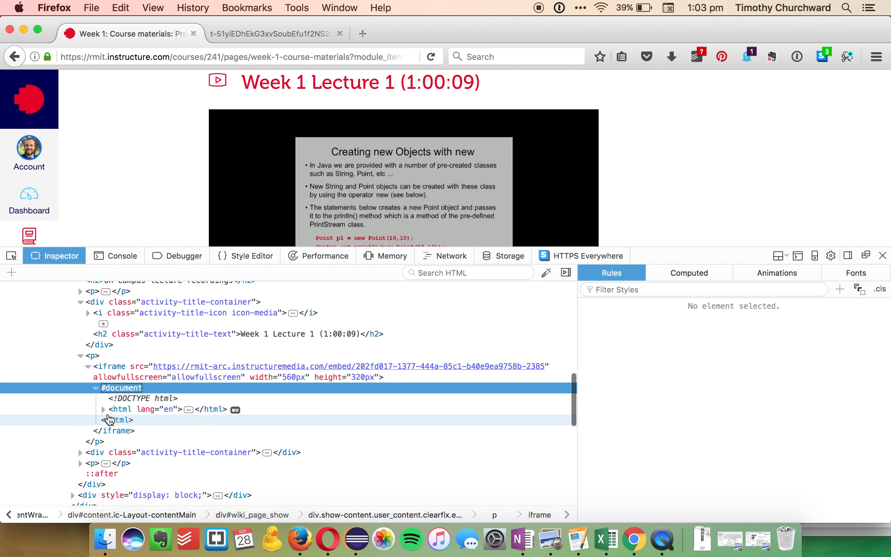
left_click(104, 410)
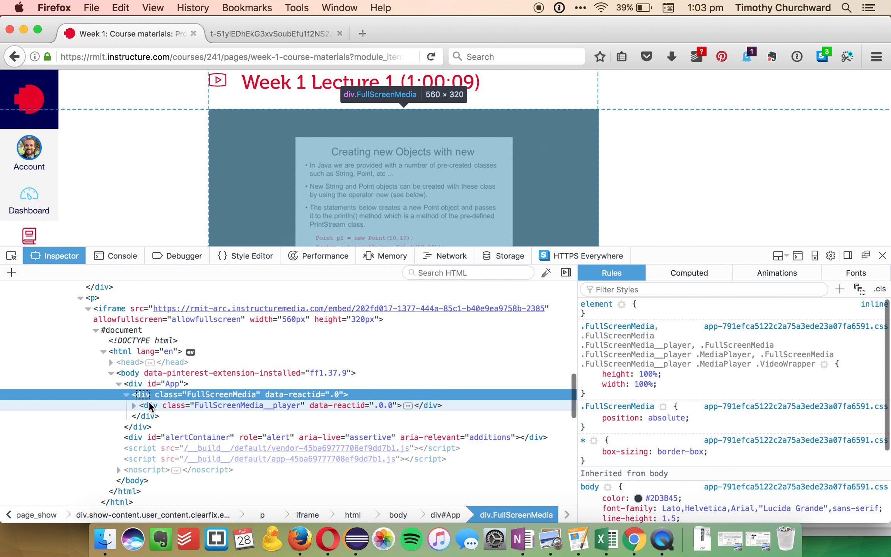
Step: Expand the FullScreenMedia, MediaPlayer and media element nodes to reveal the video's src URL
left_click(133, 406)
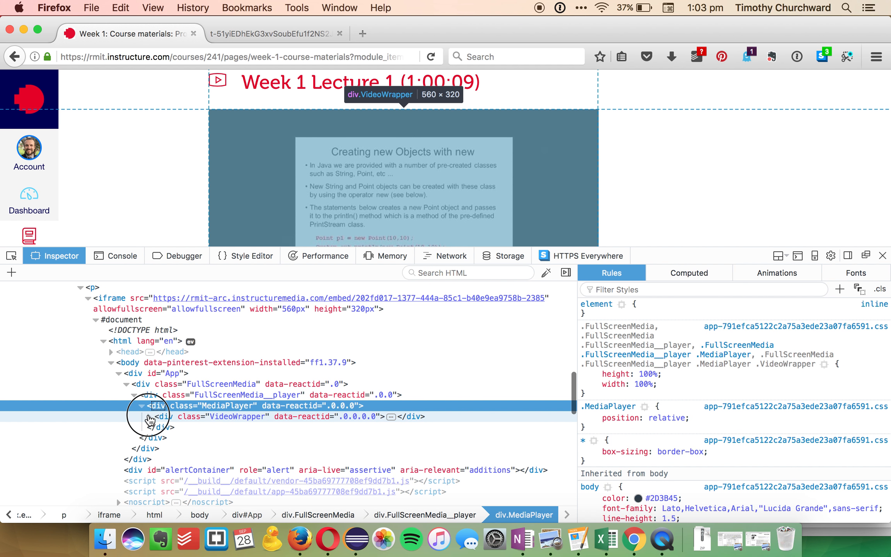
left_click(141, 416)
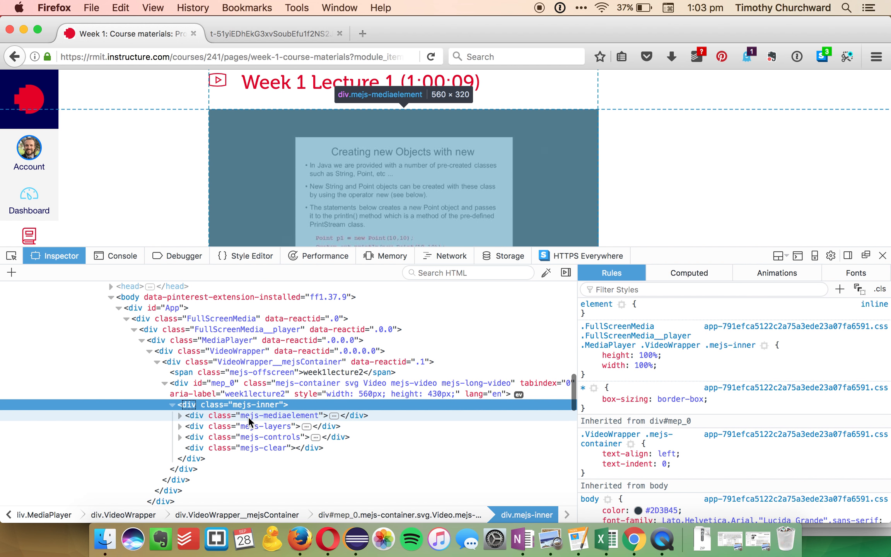
left_click(179, 415)
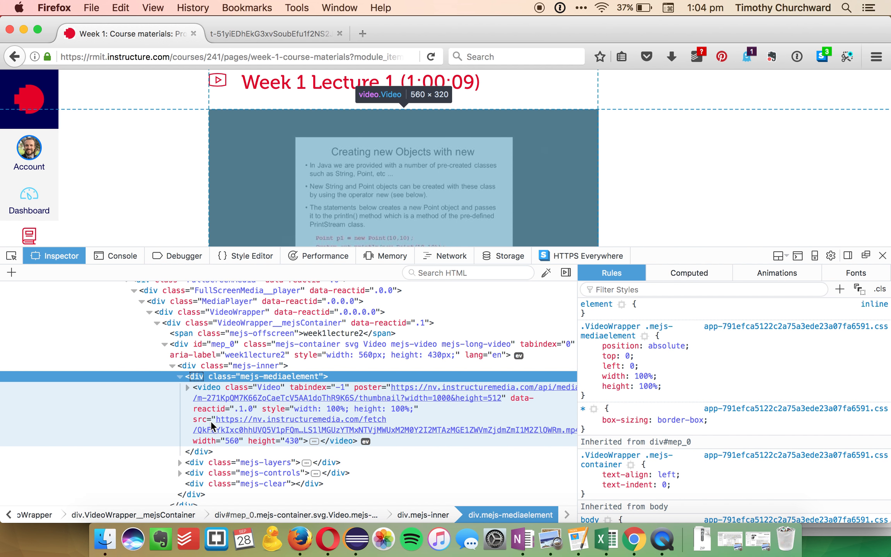
mouse_move(277, 437)
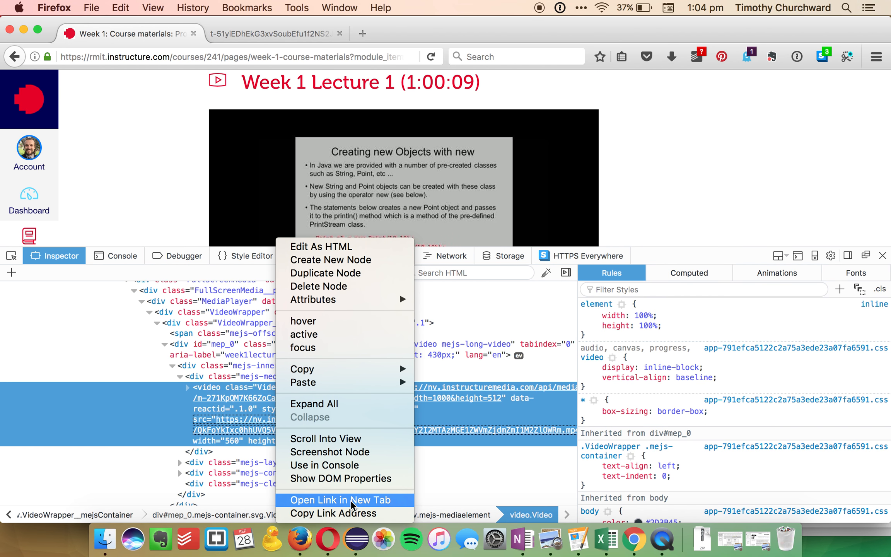
Step: Open the video source link in a new tab and pause playback
left_click(342, 500)
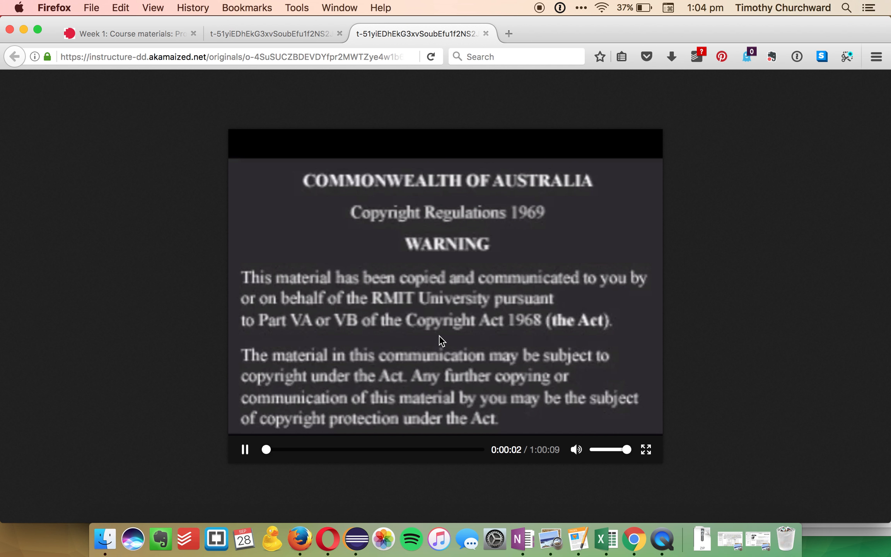
left_click(245, 449)
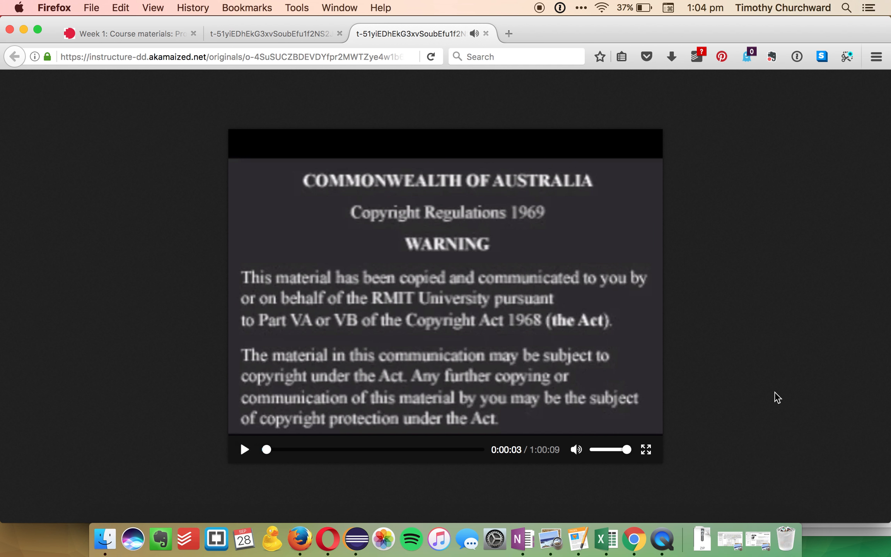
Step: Save the lecture video as an MP4 and view its progress in Downloads
right_click(419, 276)
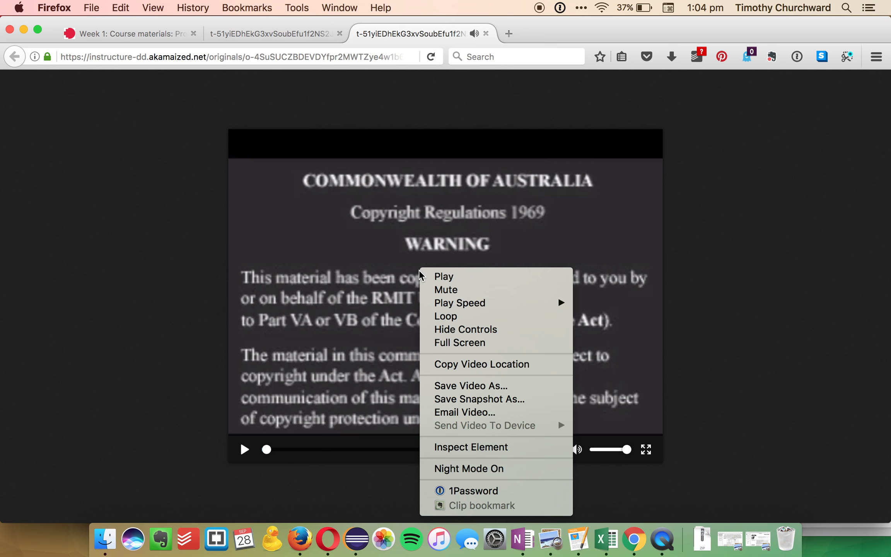
mouse_move(495, 387)
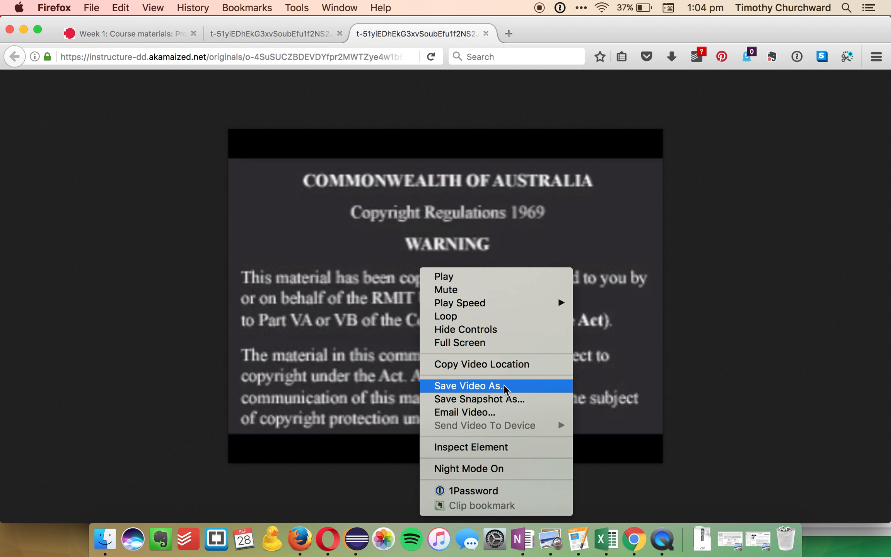
left_click(475, 386)
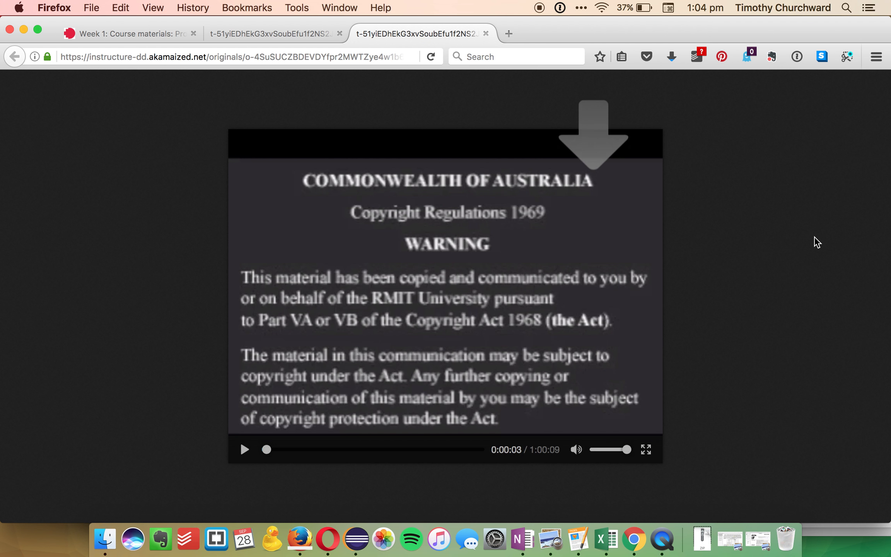
left_click(671, 55)
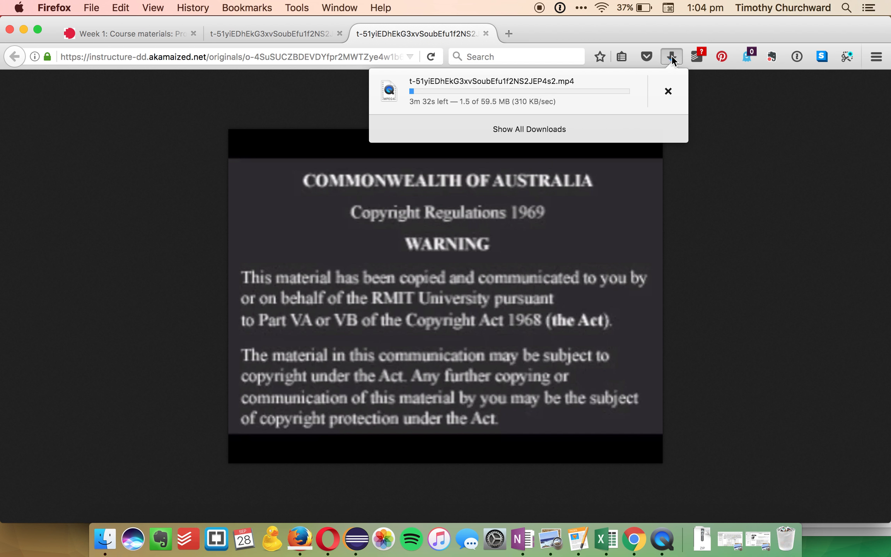